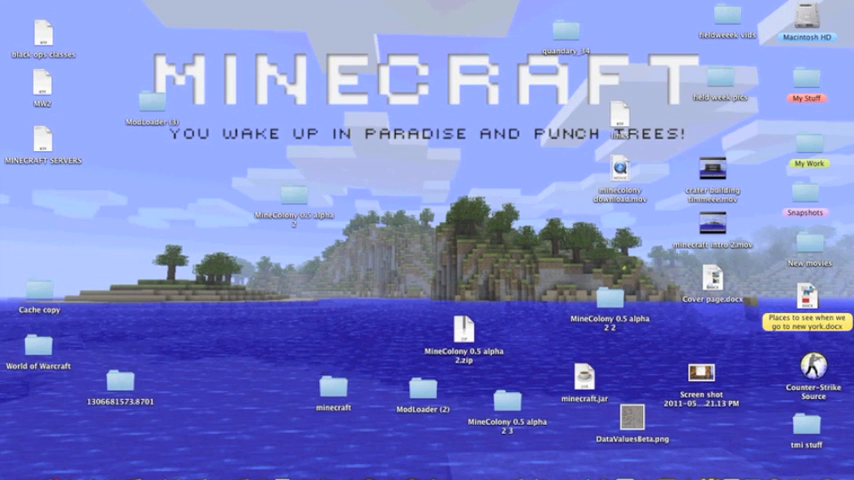
Reach the MineColony page via its bookmark and download the 0.5 alpha zip.
click(713, 5)
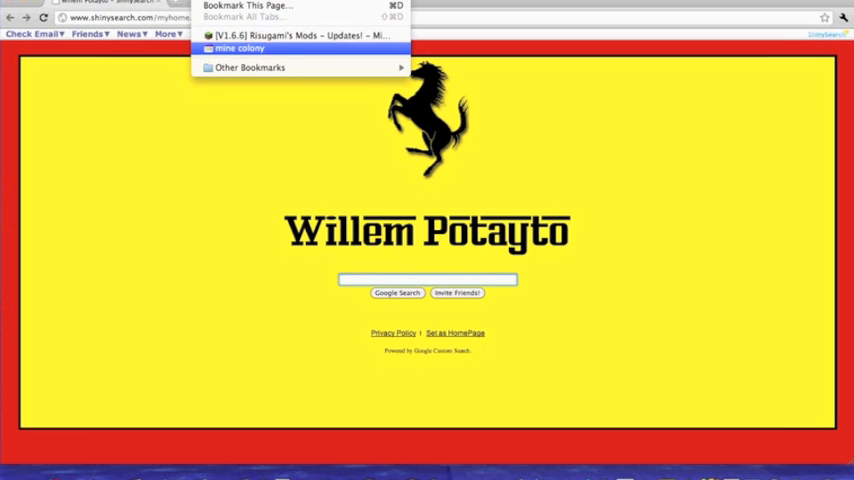
click(240, 48)
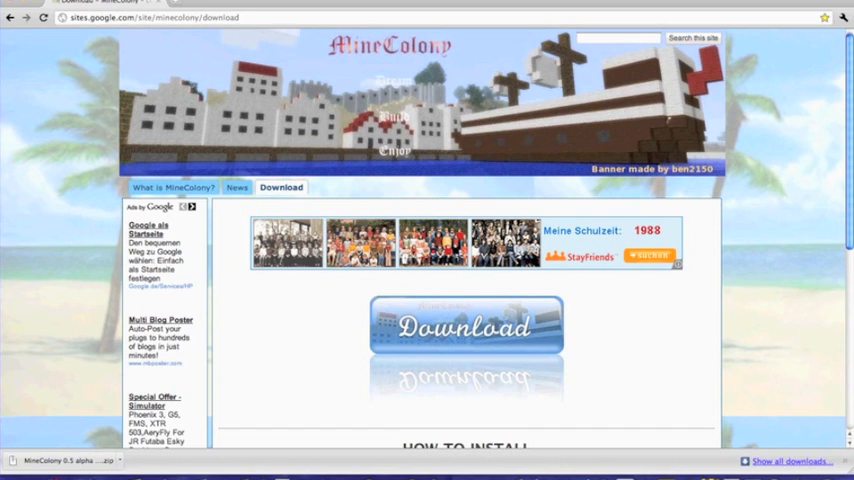
click(650, 257)
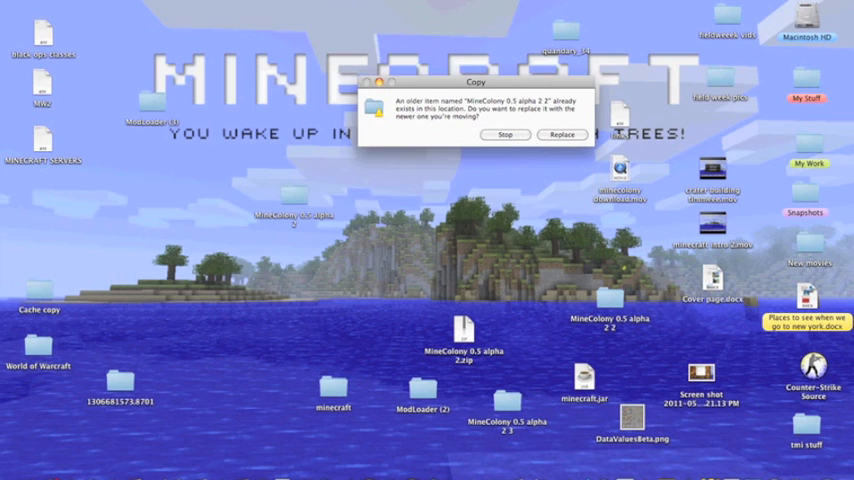
Replace the older MineColony 0.5 alpha 2 2 folder and view its mods folder and README.txt.
click(562, 135)
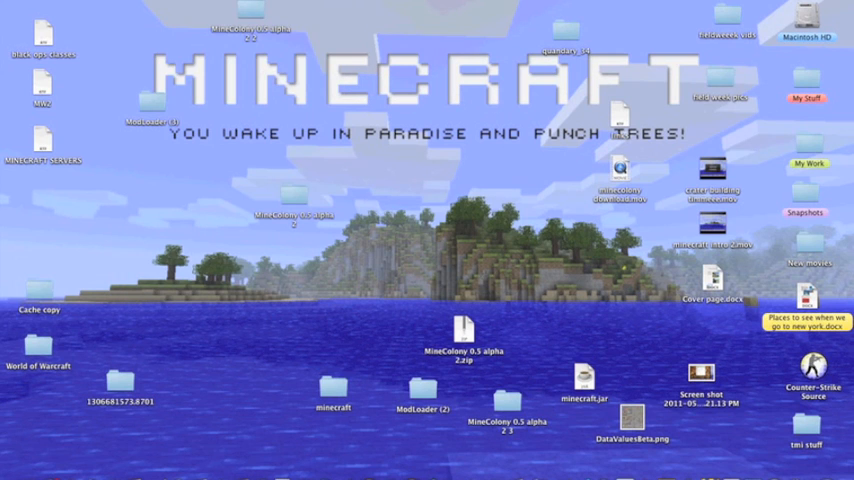
double_click(250, 25)
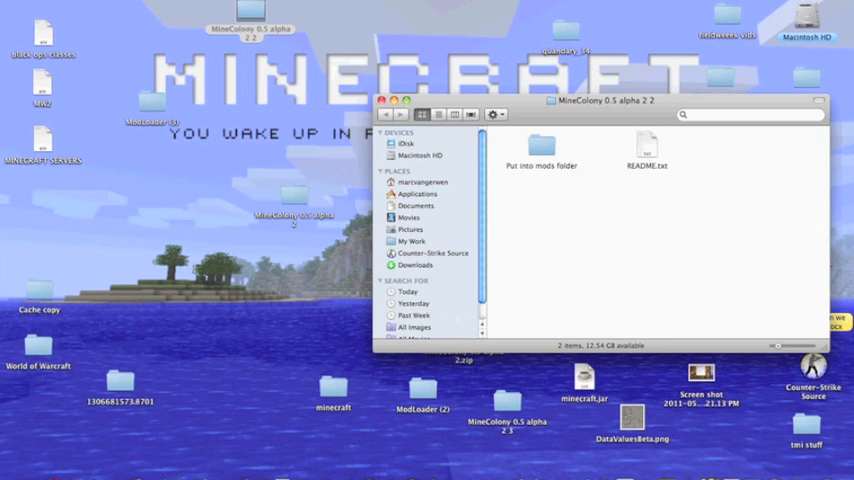
double_click(541, 145)
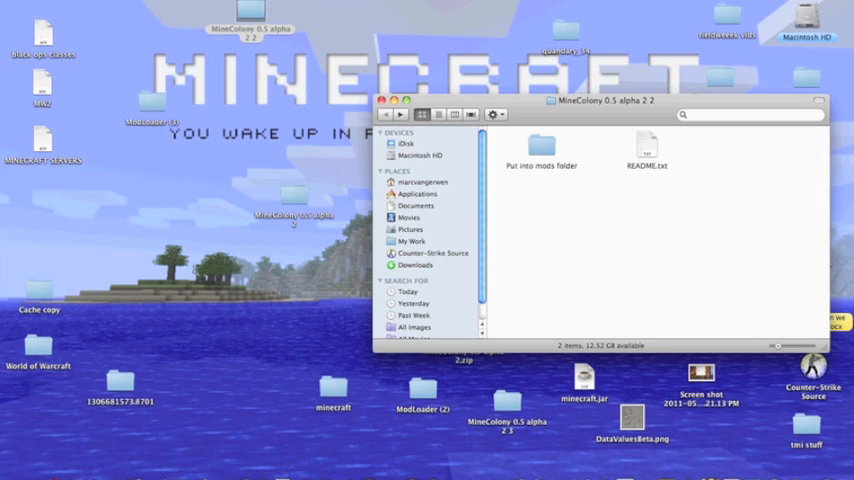
Show the Put into mods folder beside minecraft's bin folder in Application Support.
click(542, 145)
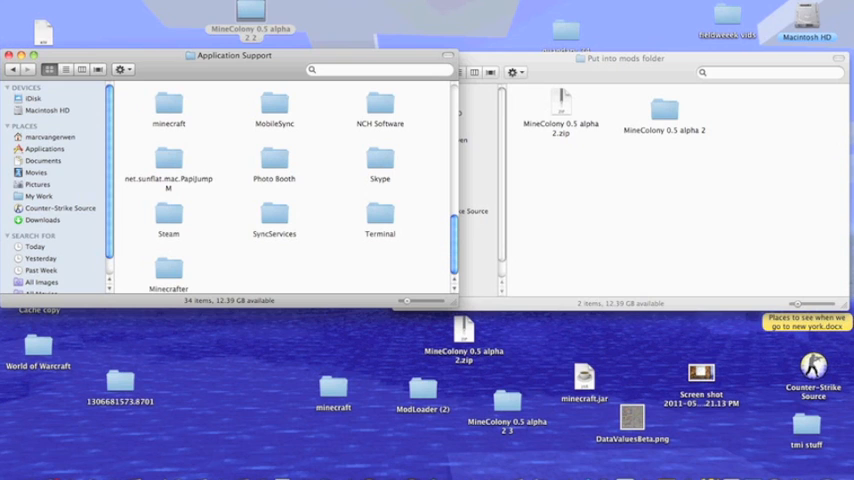
double_click(168, 105)
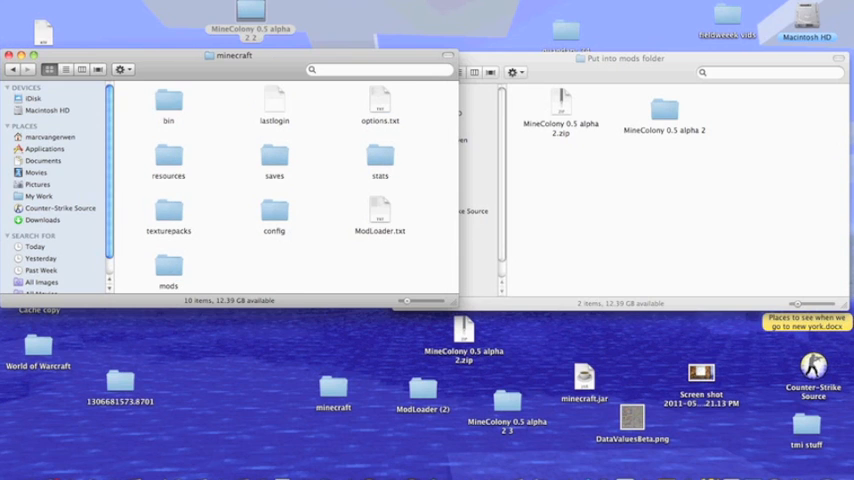
double_click(168, 100)
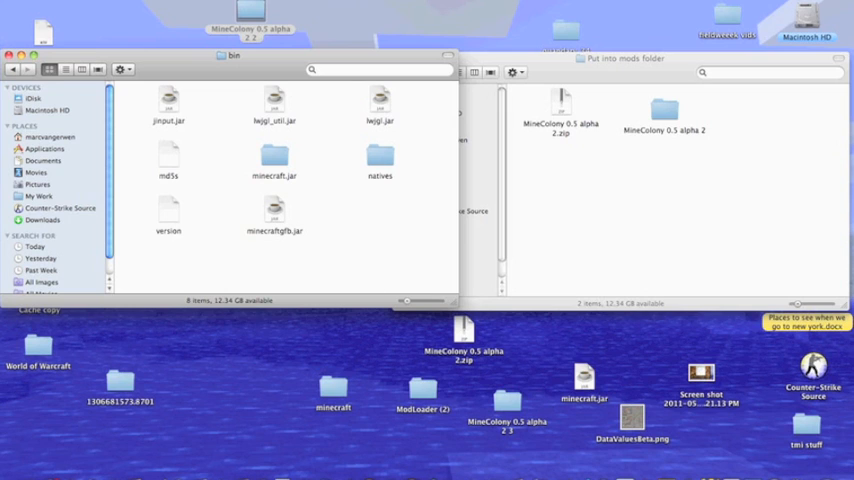
Attempt renaming minecraftgfb.jar to minecraft.jar and dismiss the name-already-taken alert.
click(274, 210)
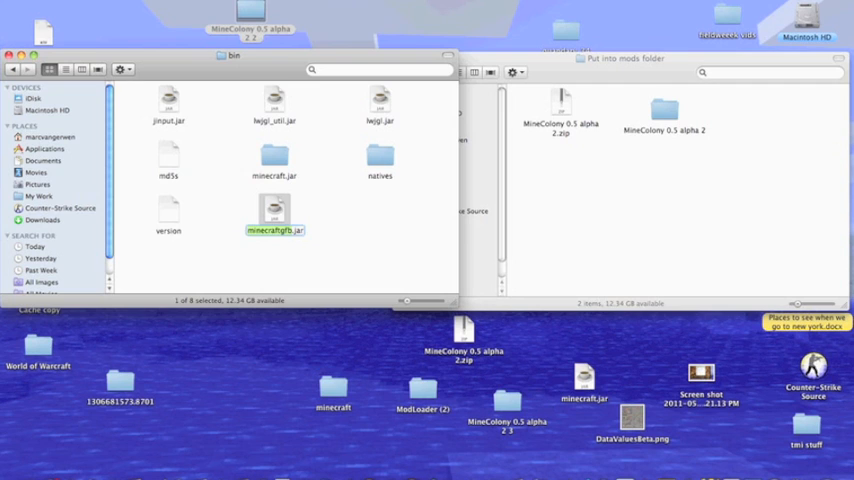
text(minecraft.jar)
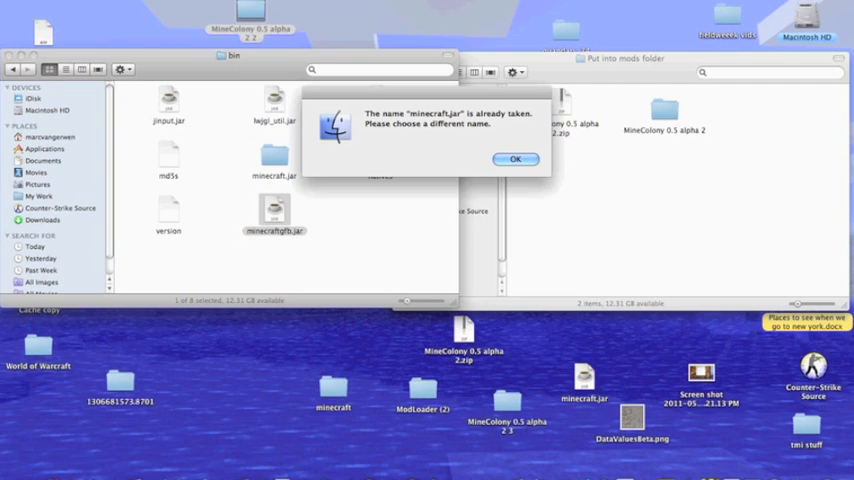
click(515, 160)
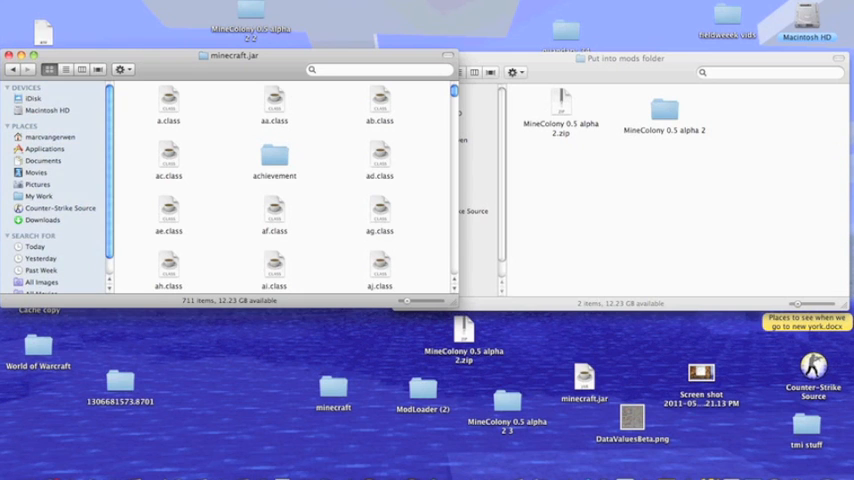
List the MineColony 0.5 alpha 2 folder's 20 mod files sorted by Date Modified.
scroll(down, 3)
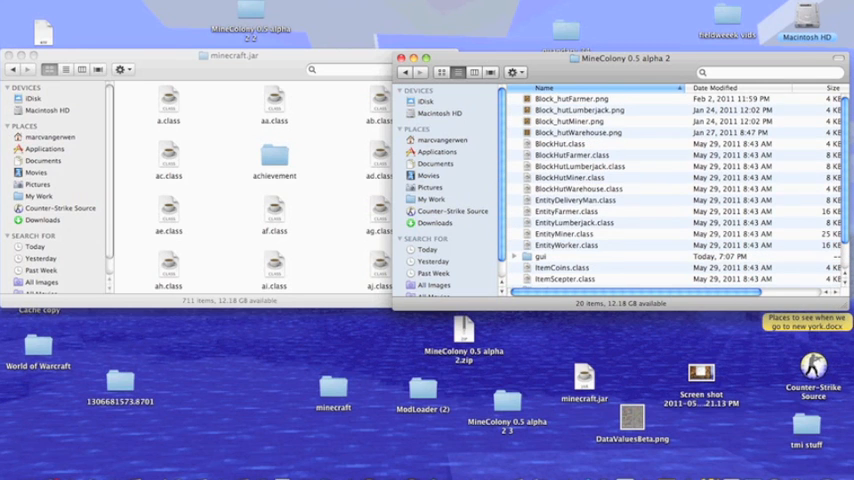
click(714, 88)
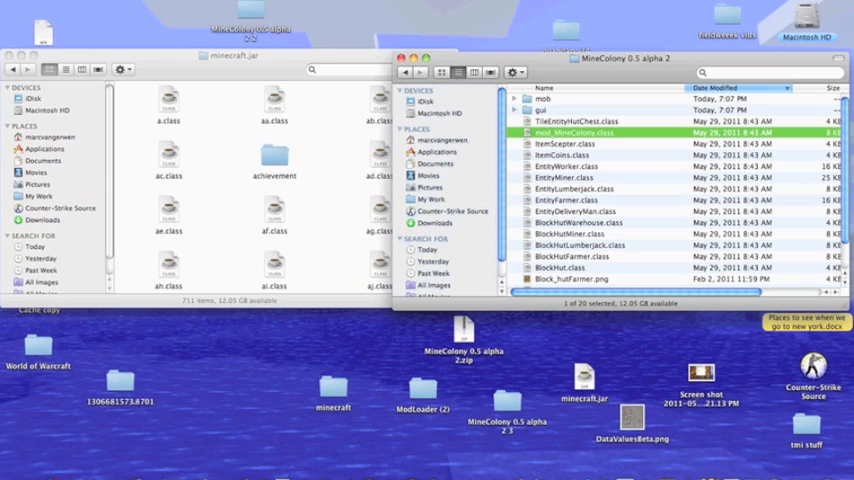
Copy the deliveryman, farmer, lumberjack and miner pngs from the mod's mob folder into minecraft.jar's mob folder.
click(543, 98)
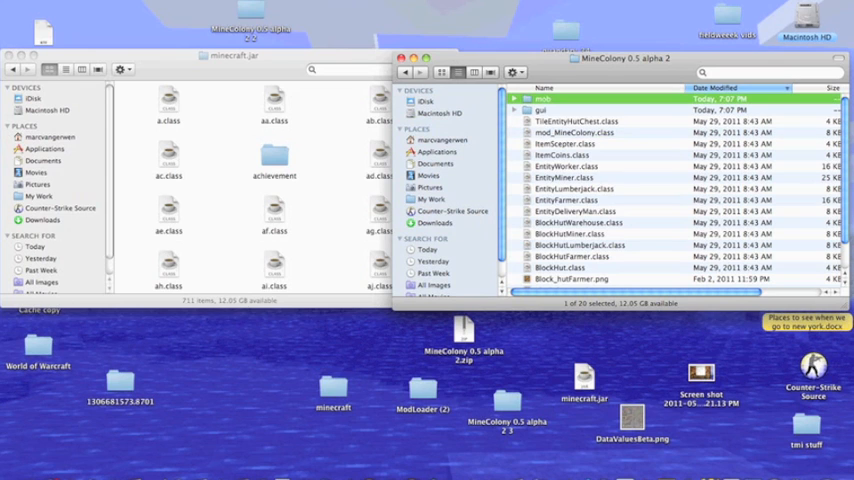
double_click(541, 99)
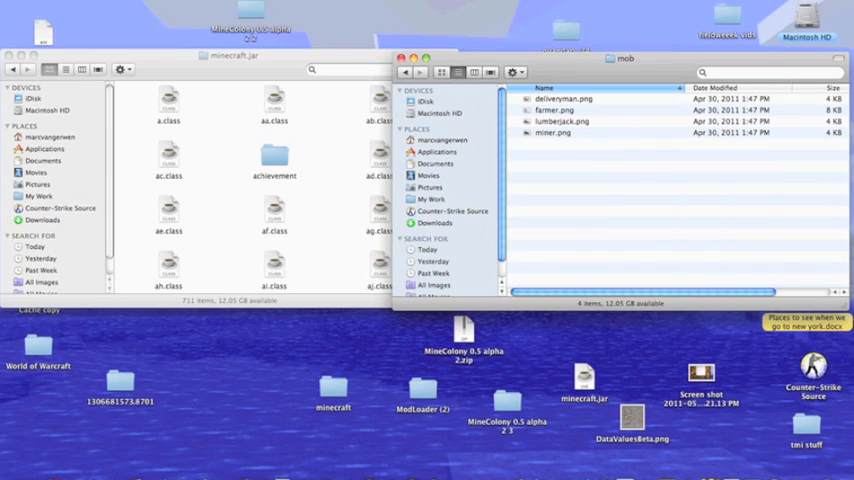
click(563, 98)
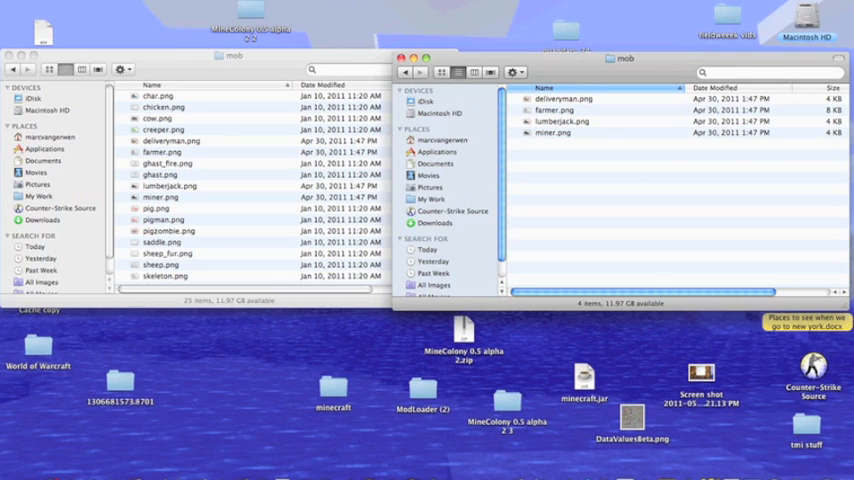
click(160, 196)
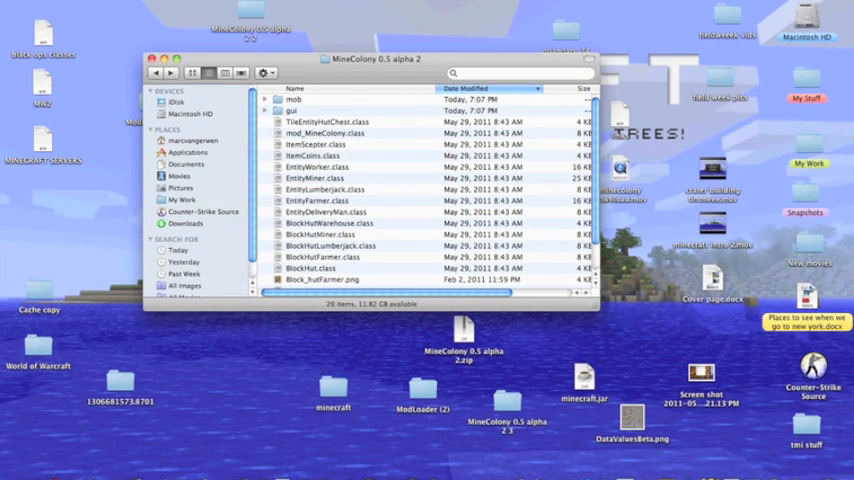
Navigate home > Library > Application Support > minecraft and view minecraft.jar's 711 items.
click(193, 141)
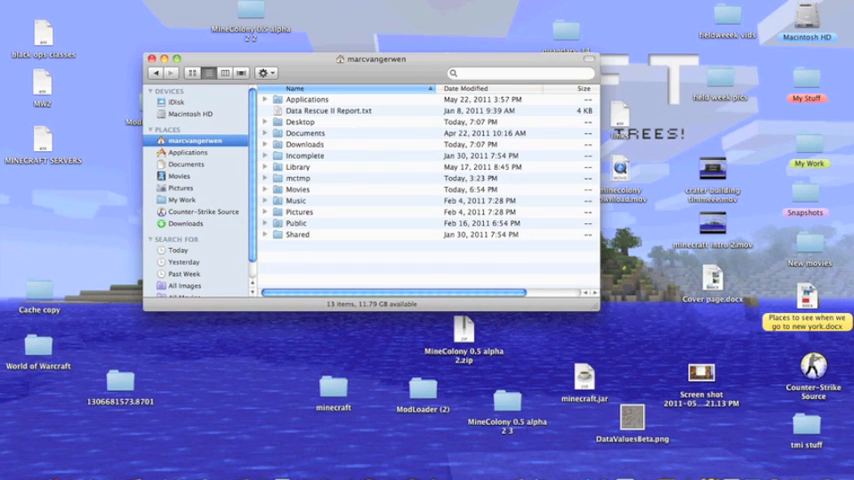
double_click(298, 167)
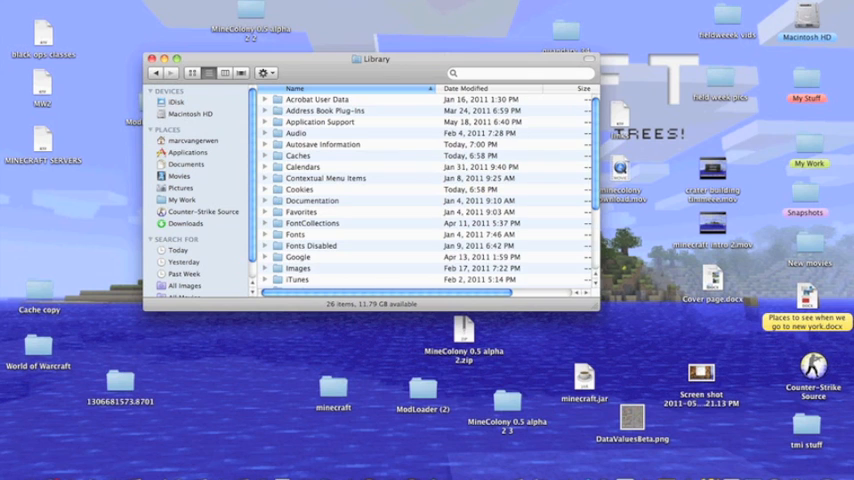
double_click(320, 121)
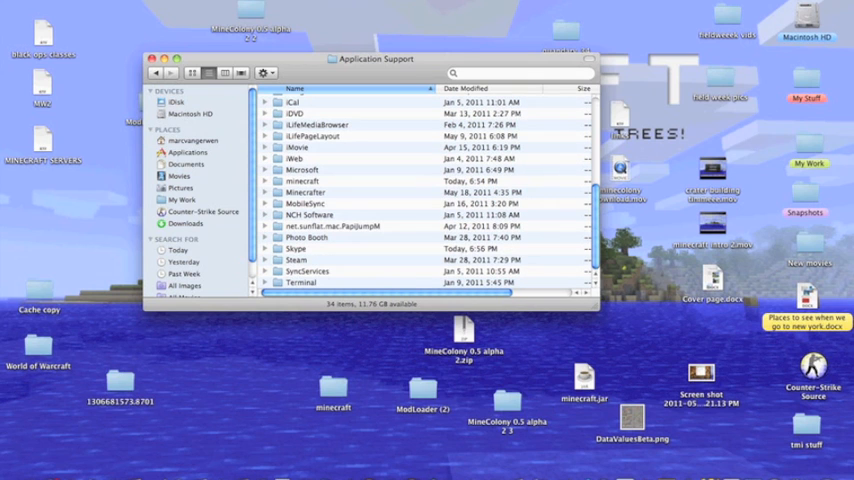
double_click(306, 181)
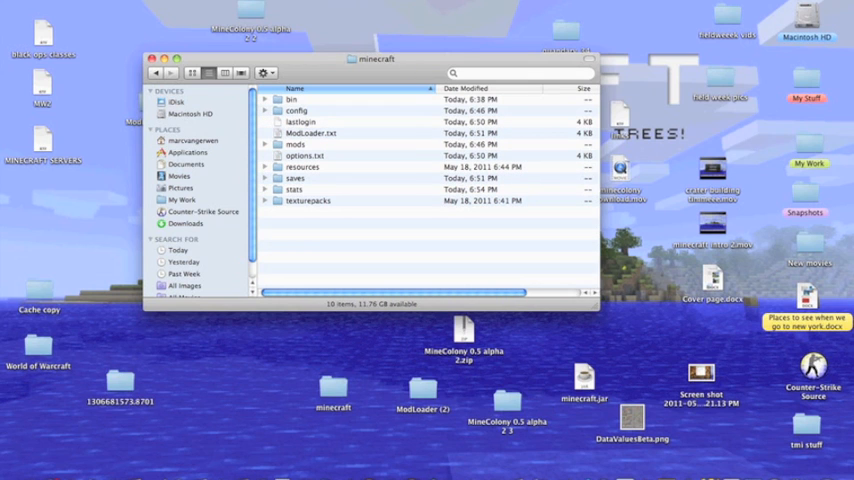
double_click(292, 99)
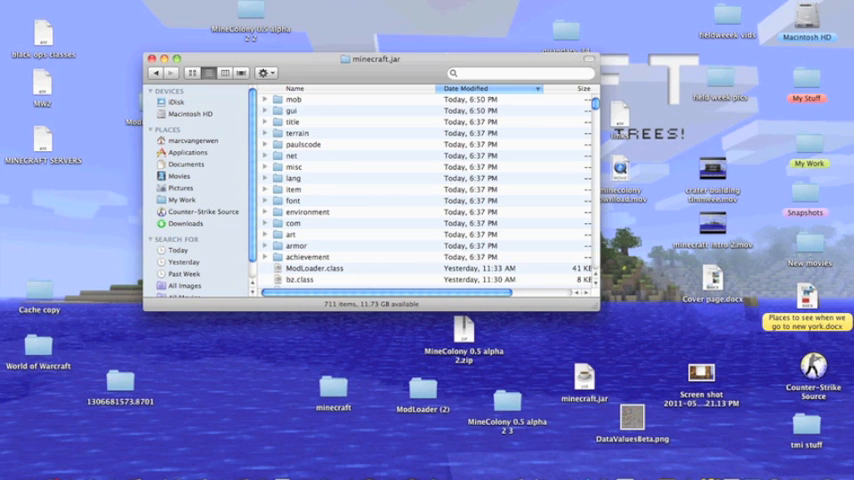
scroll(down, 3)
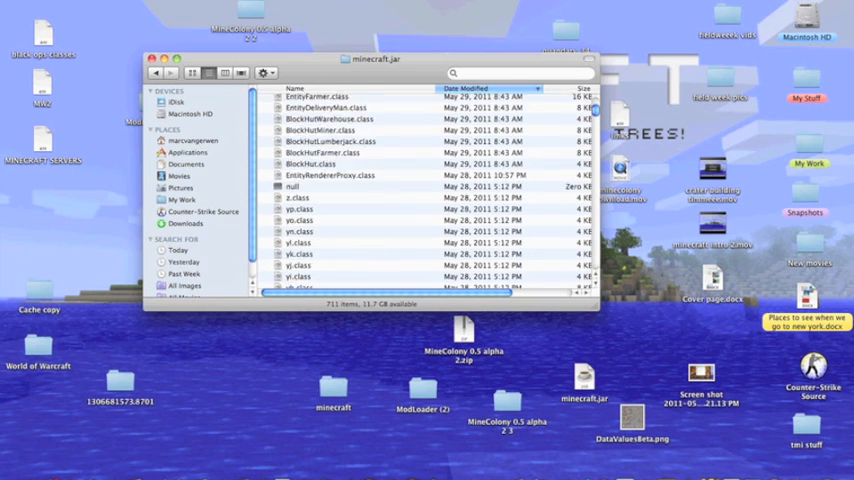
scroll(down, 3)
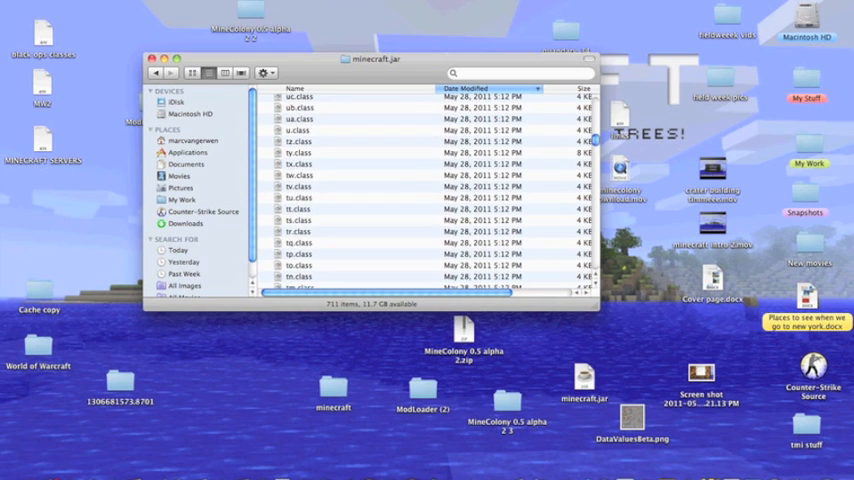
scroll(down, 3)
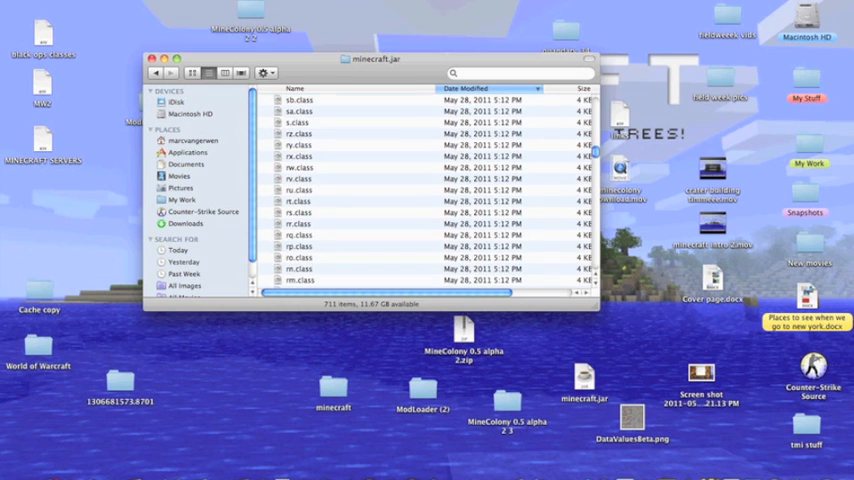
scroll(down, 3)
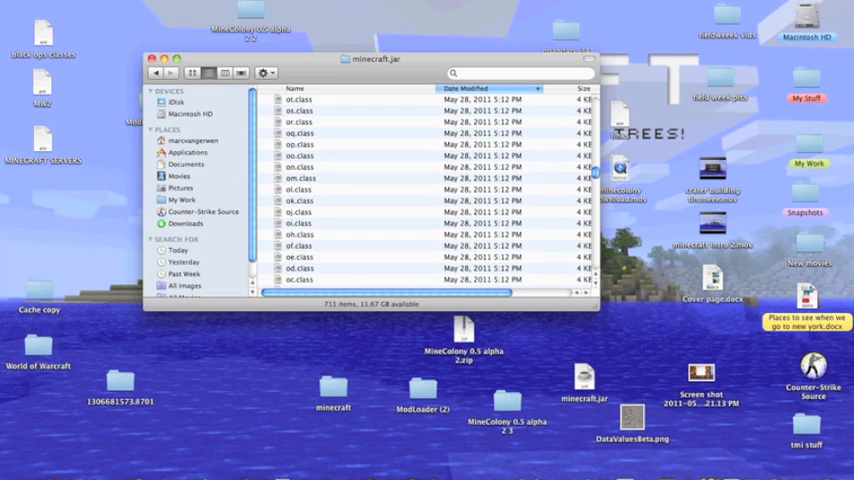
scroll(down, 3)
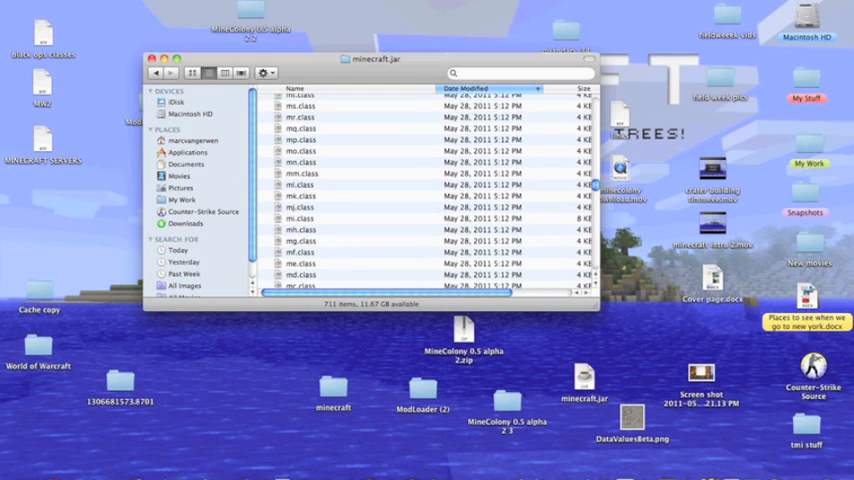
scroll(down, 3)
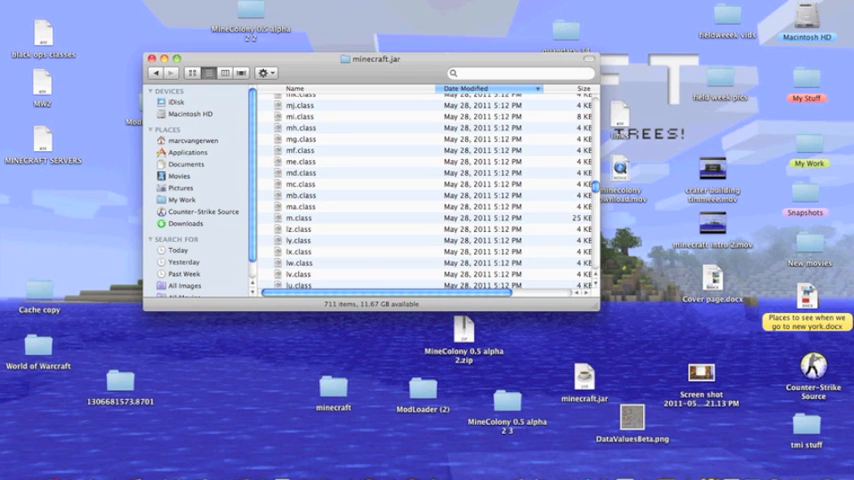
click(300, 173)
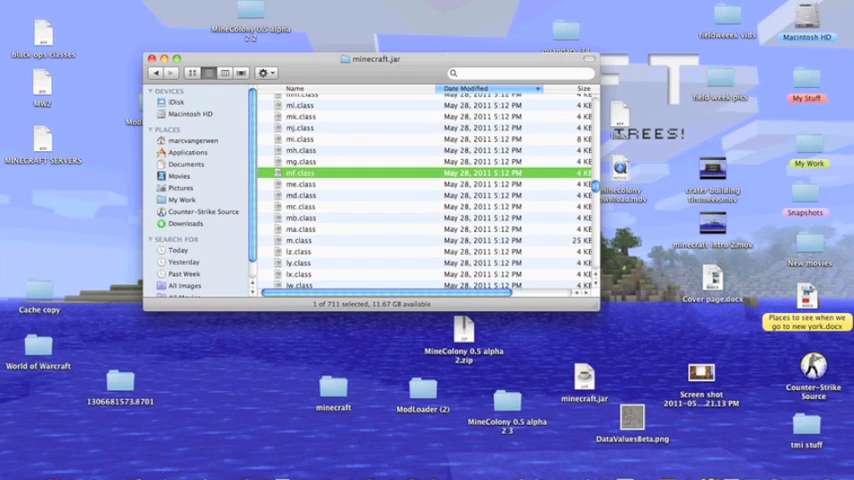
scroll(down, 3)
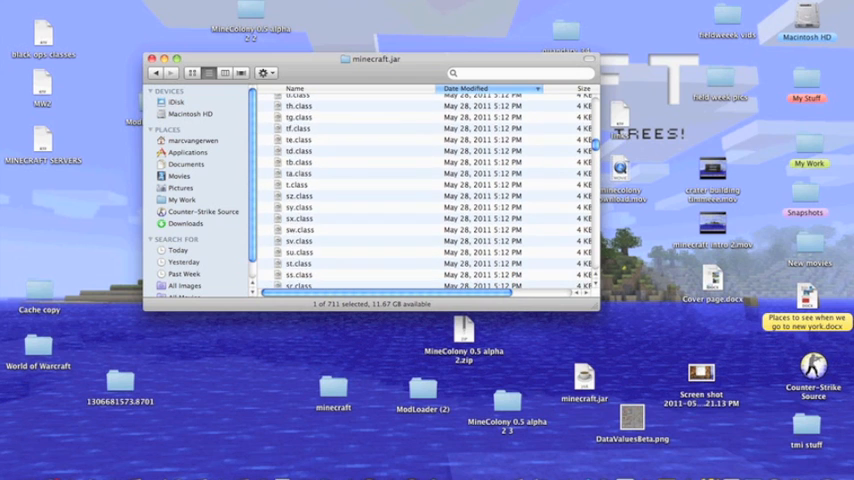
scroll(down, 3)
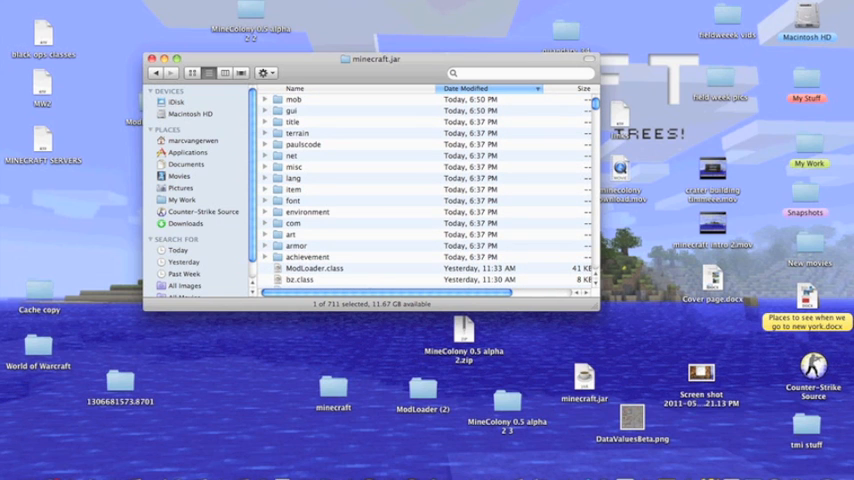
click(315, 268)
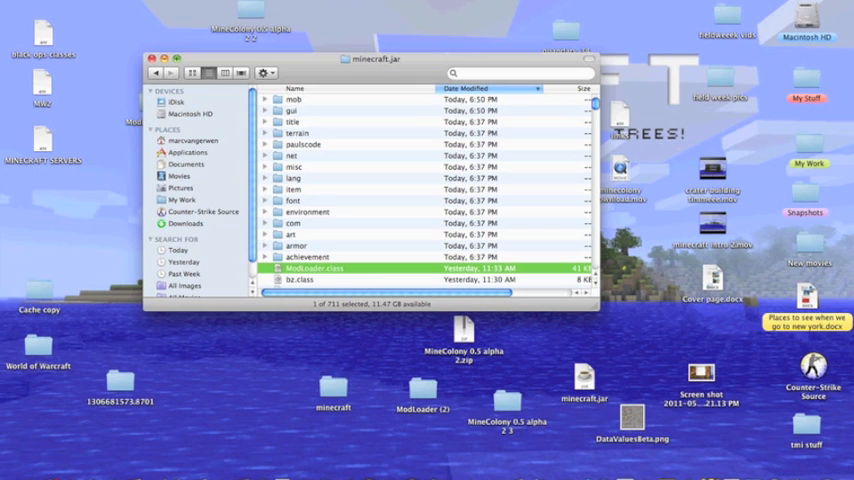
click(154, 58)
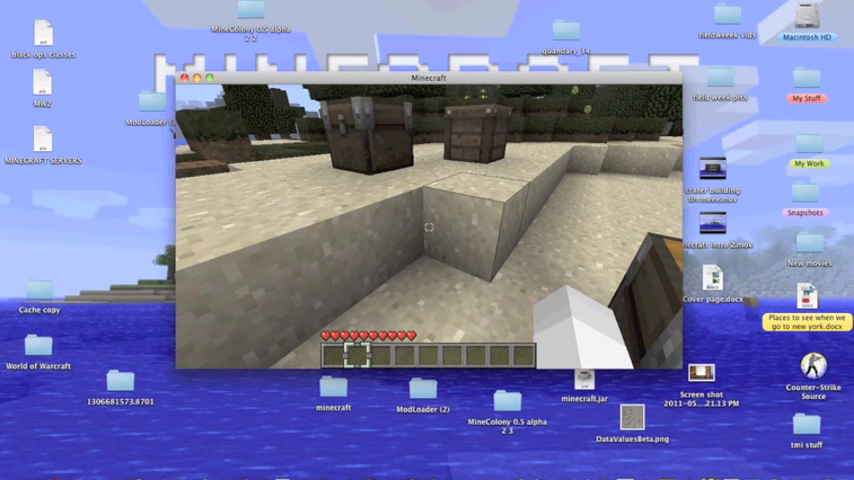
Ring eight planks around a stick in the crafting grid, then pause on the game menu.
key(e)
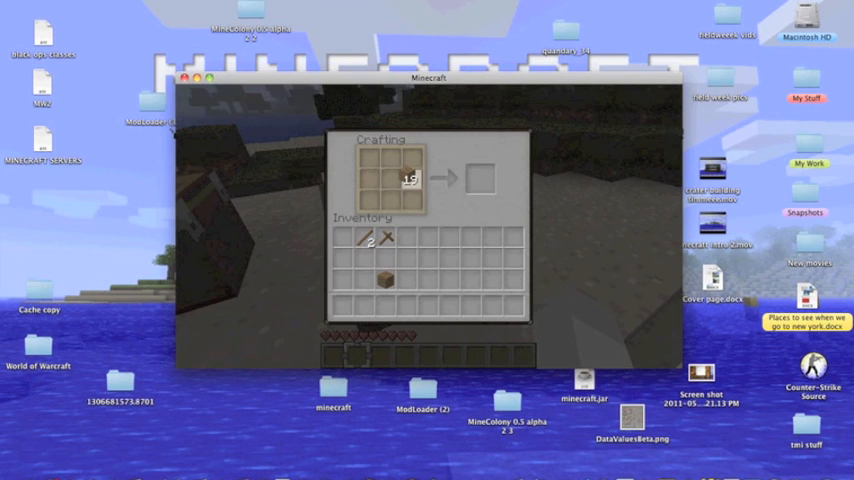
mouse_move(393, 183)
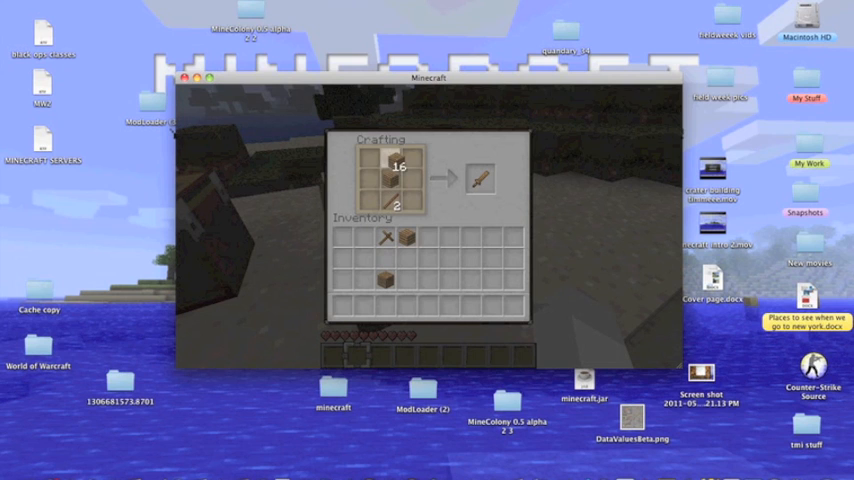
click(481, 177)
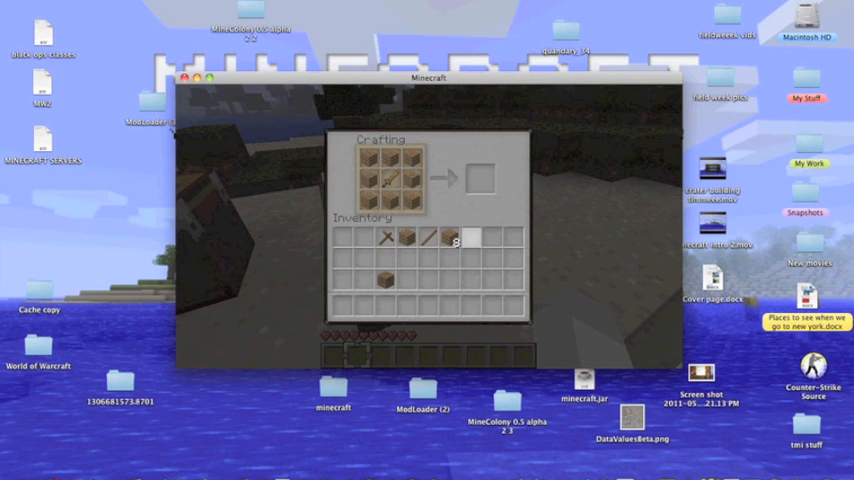
key(Escape)
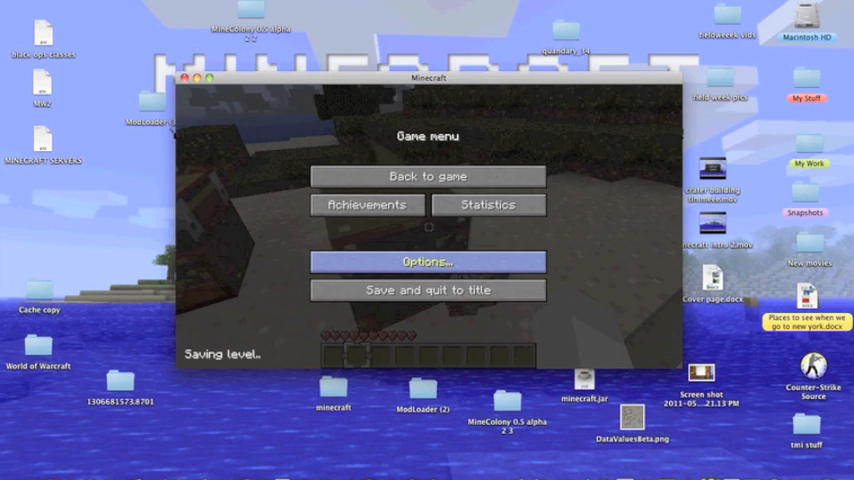